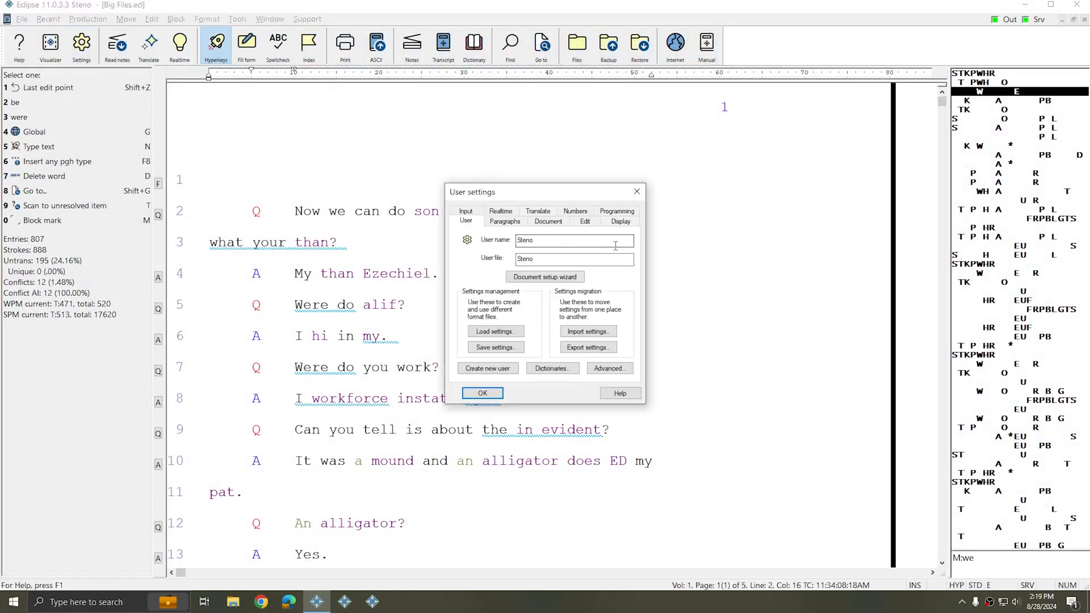
# Confirm Smooth scrolling is unticked on the Display tab and close User settings.
pyautogui.click(619, 220)
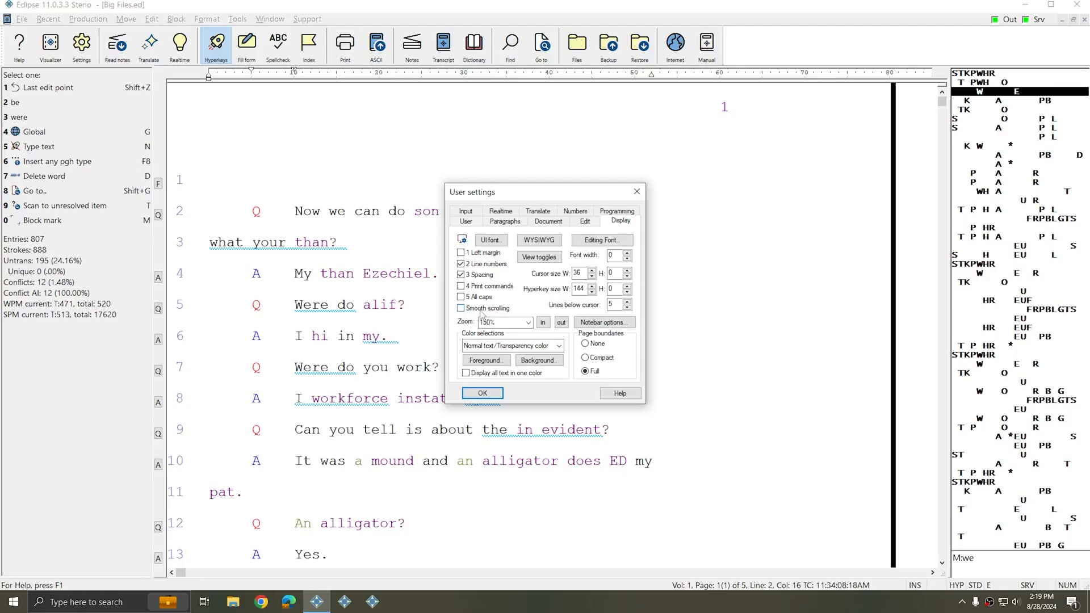
pyautogui.click(481, 393)
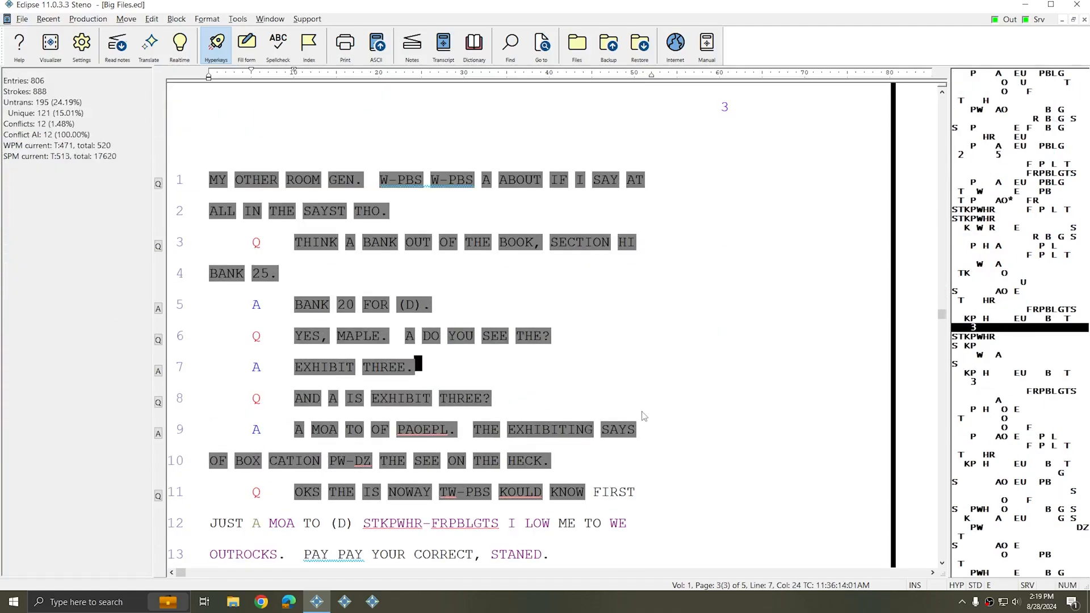
pyautogui.scroll(-3)
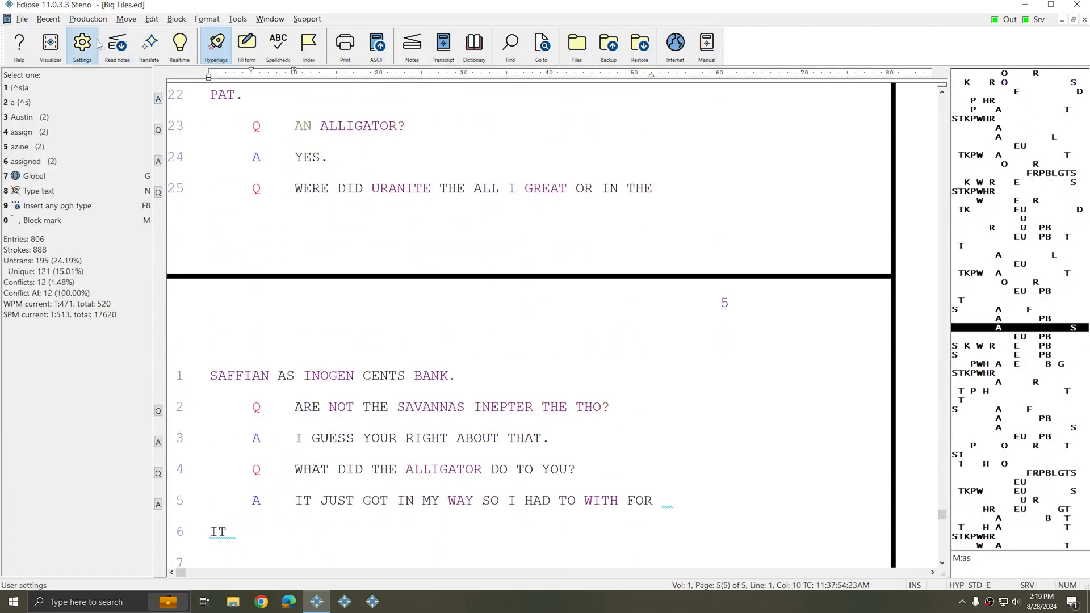
pyautogui.click(81, 42)
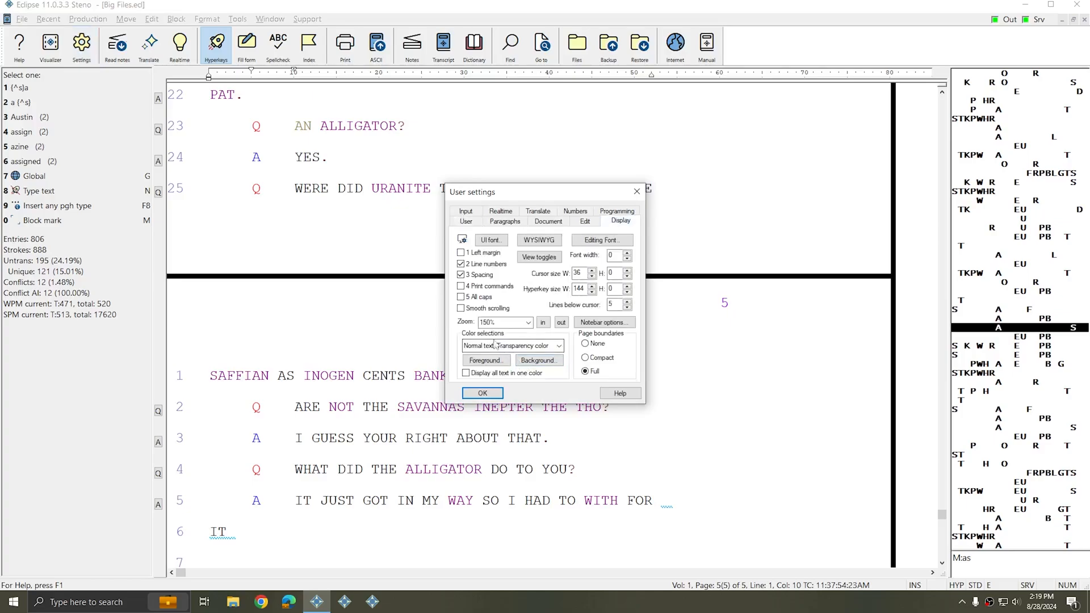
pyautogui.click(482, 393)
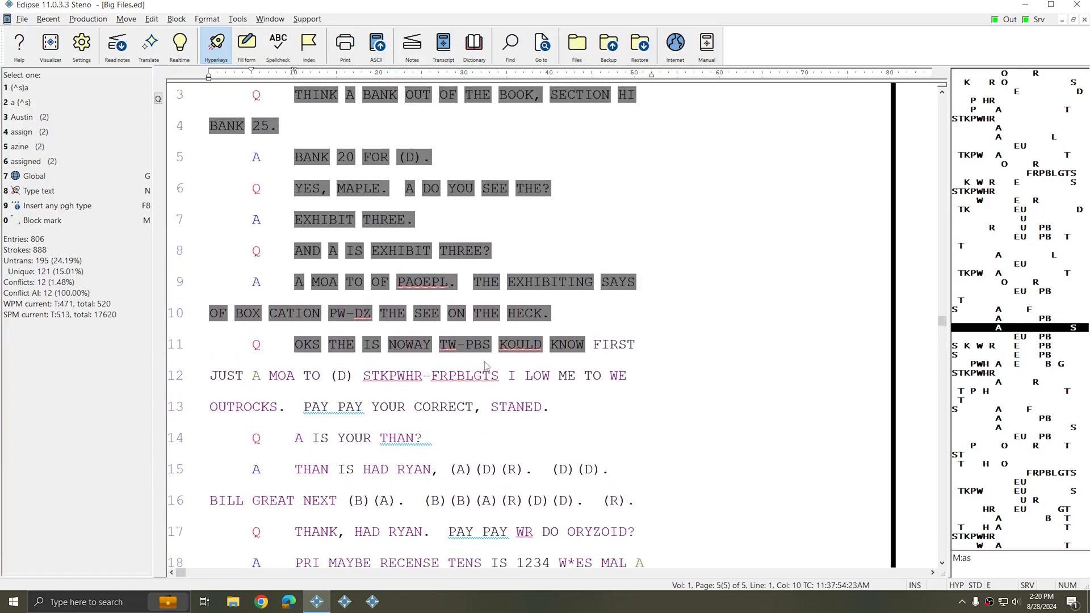
# Scroll down through pages 3 to 5 of the Big Files transcript.
pyautogui.scroll(-3)
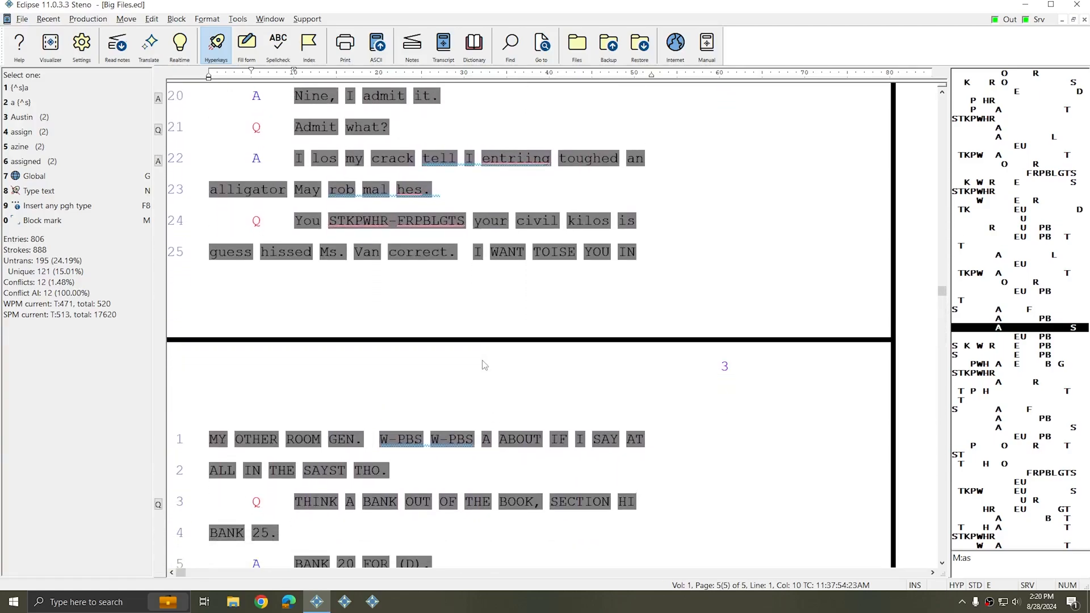
pyautogui.scroll(-3)
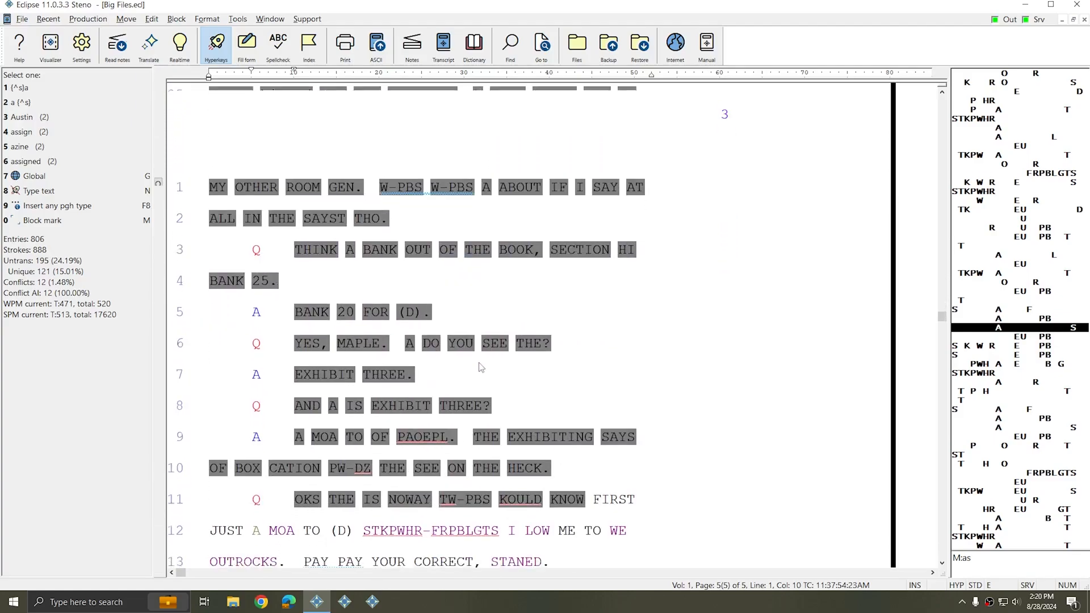
pyautogui.scroll(-3)
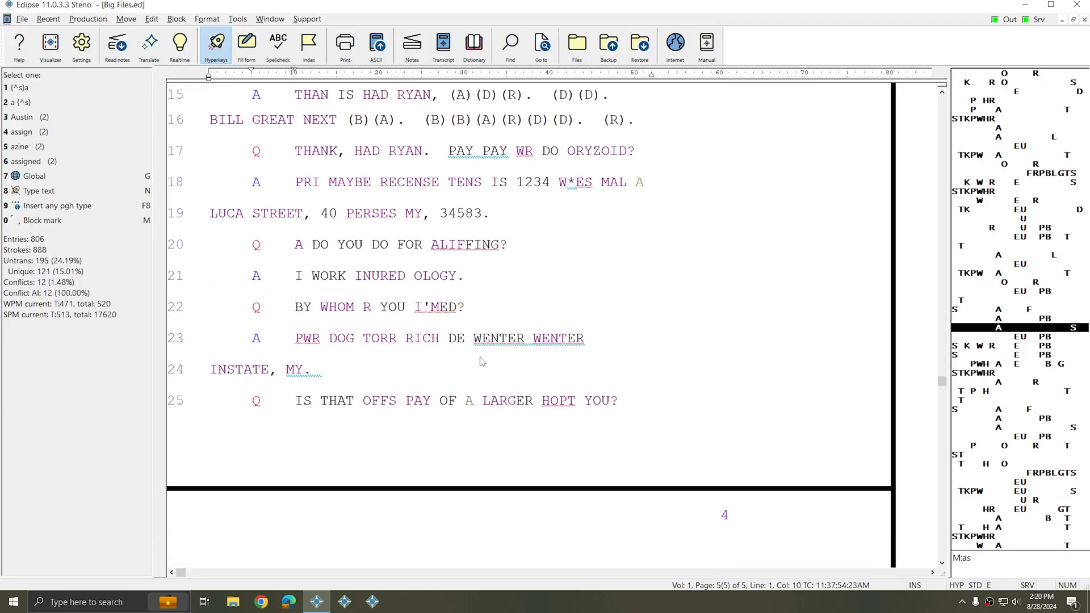
pyautogui.scroll(-3)
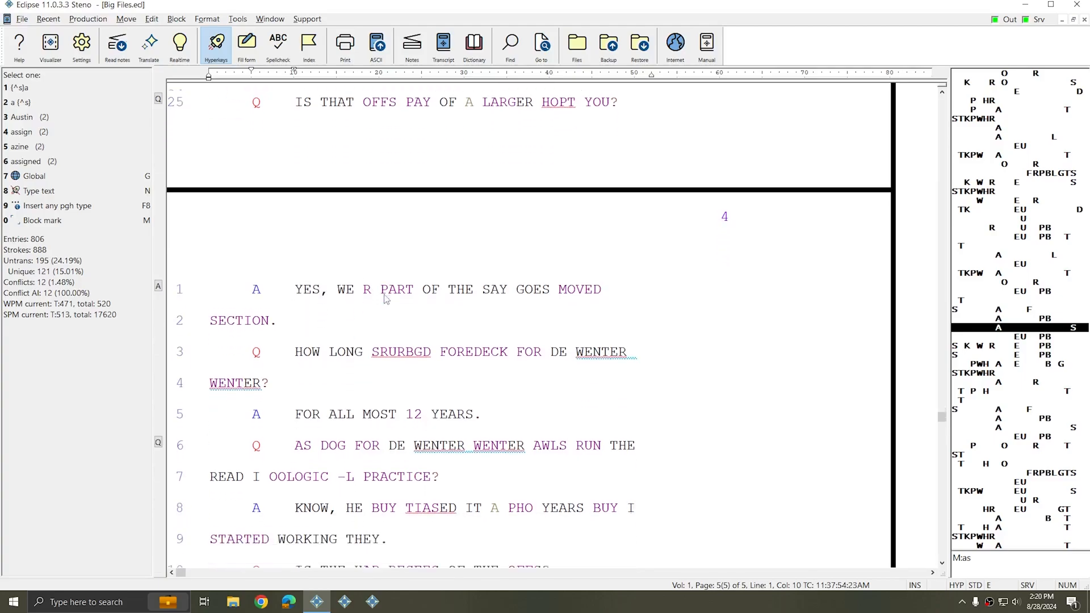
pyautogui.scroll(-3)
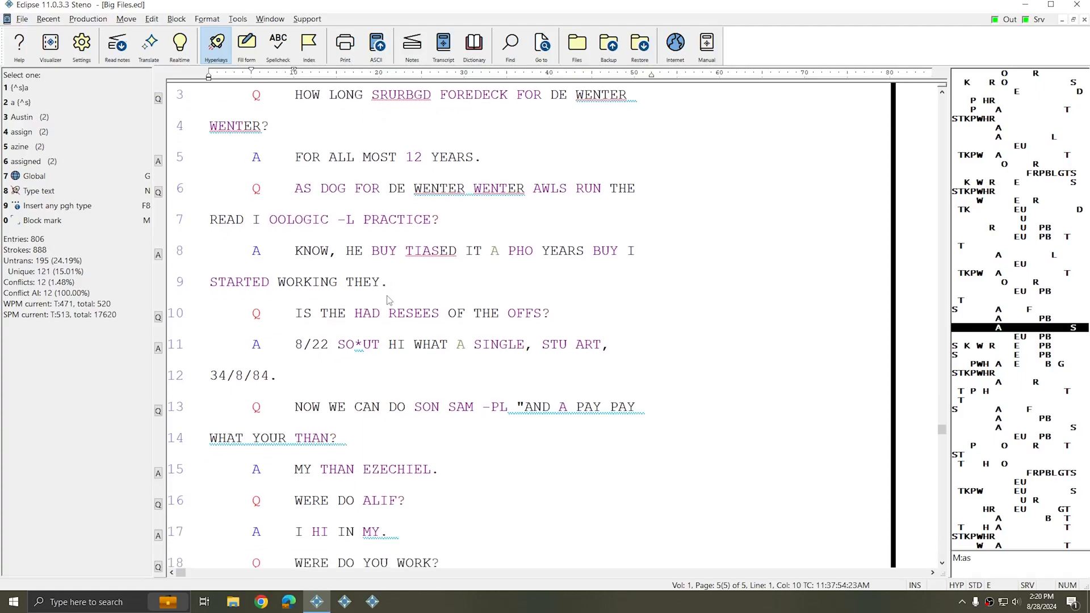
pyautogui.scroll(-3)
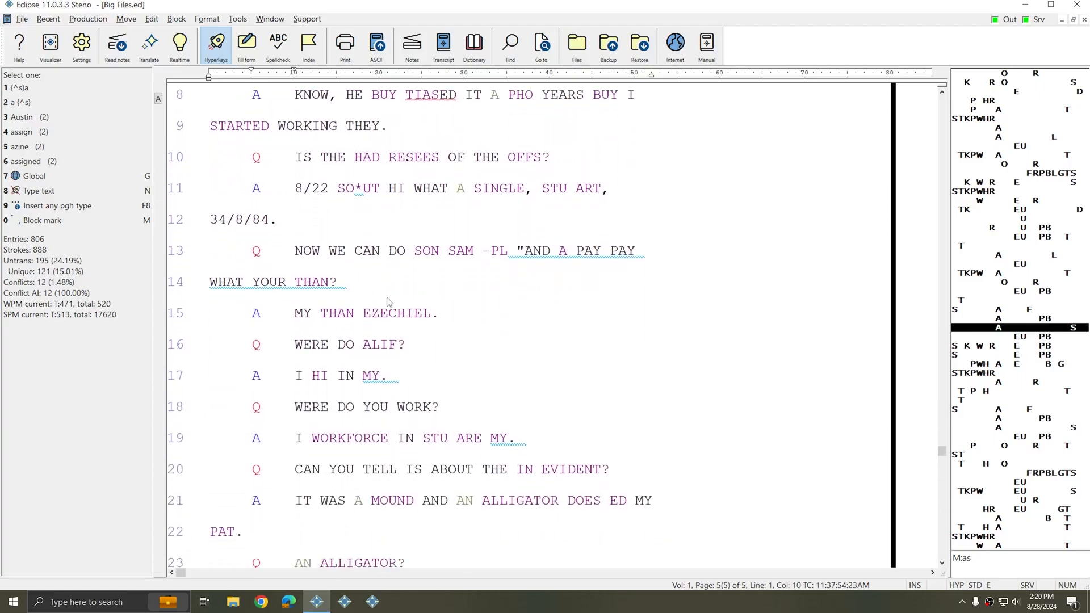
pyautogui.scroll(-3)
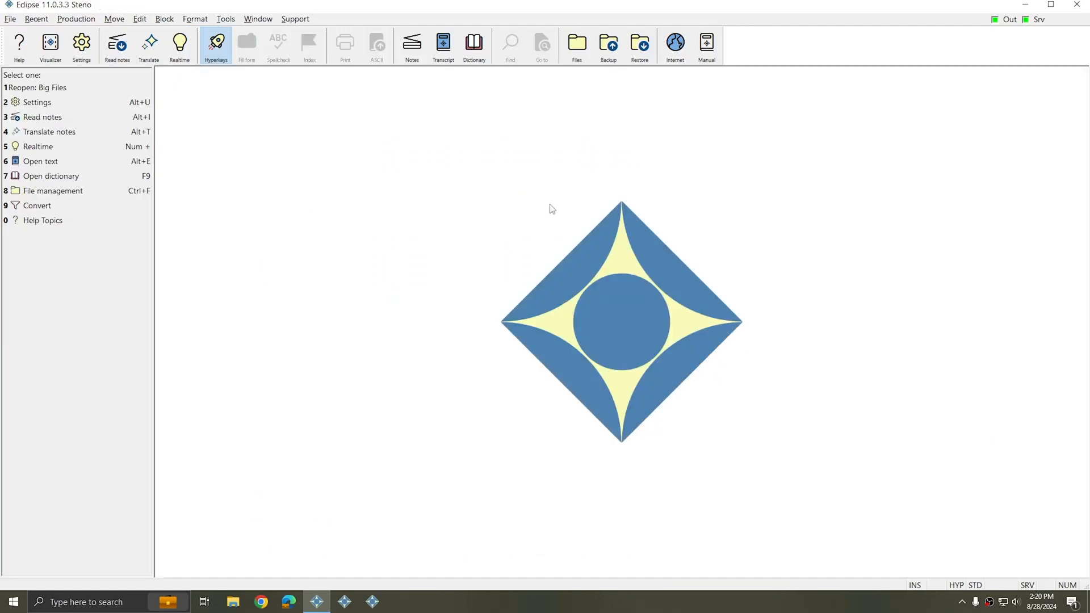
# Start a virtual realtime translation of the Big Files notes.
pyautogui.click(48, 131)
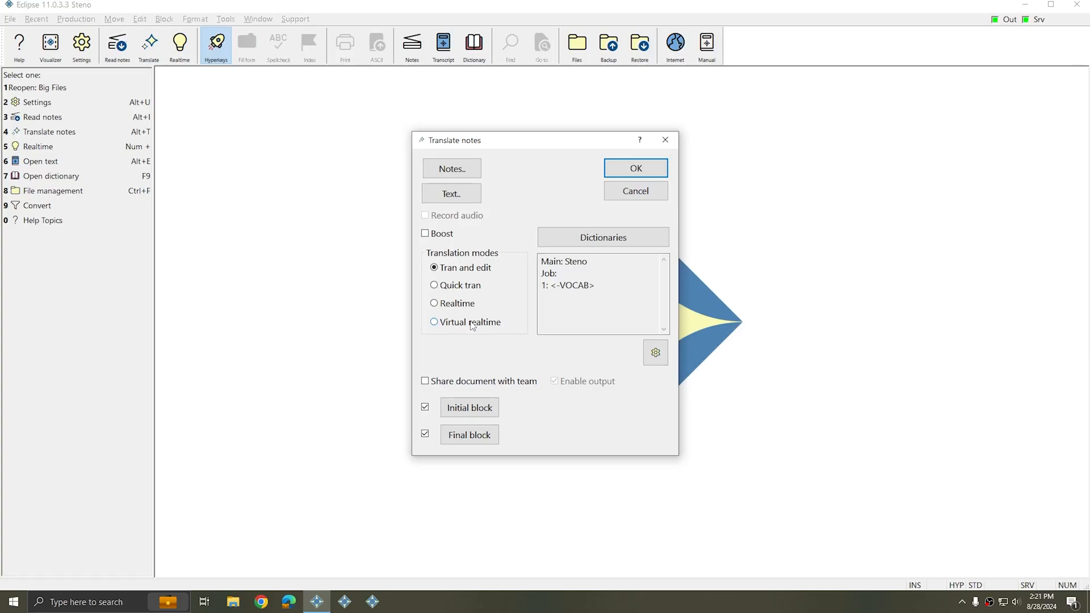
pyautogui.click(452, 168)
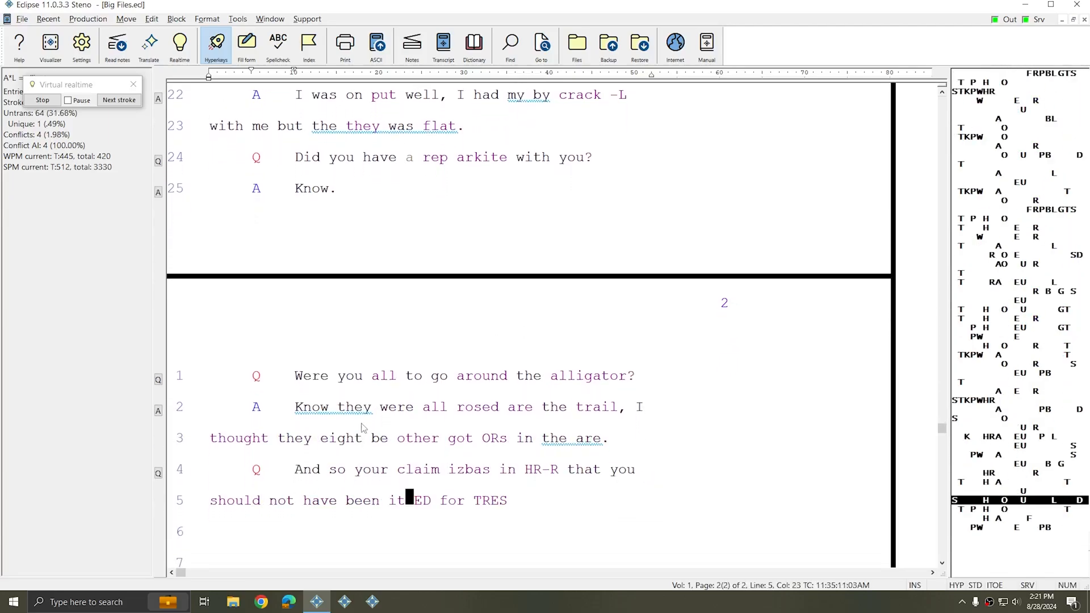
# Tick Smooth scrolling in the Display settings during translation.
pyautogui.click(81, 41)
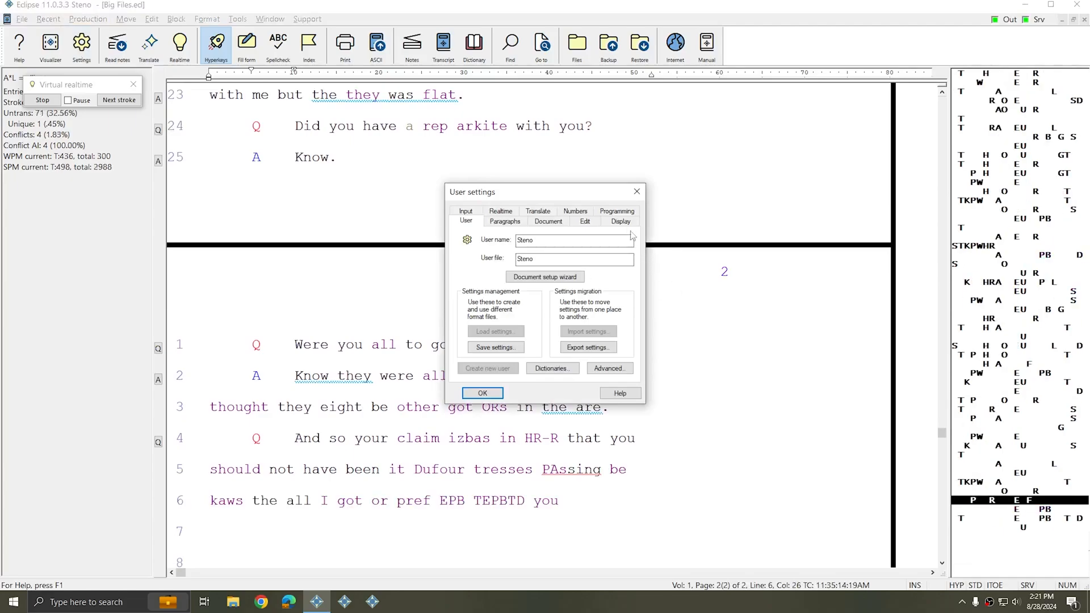
pyautogui.click(619, 220)
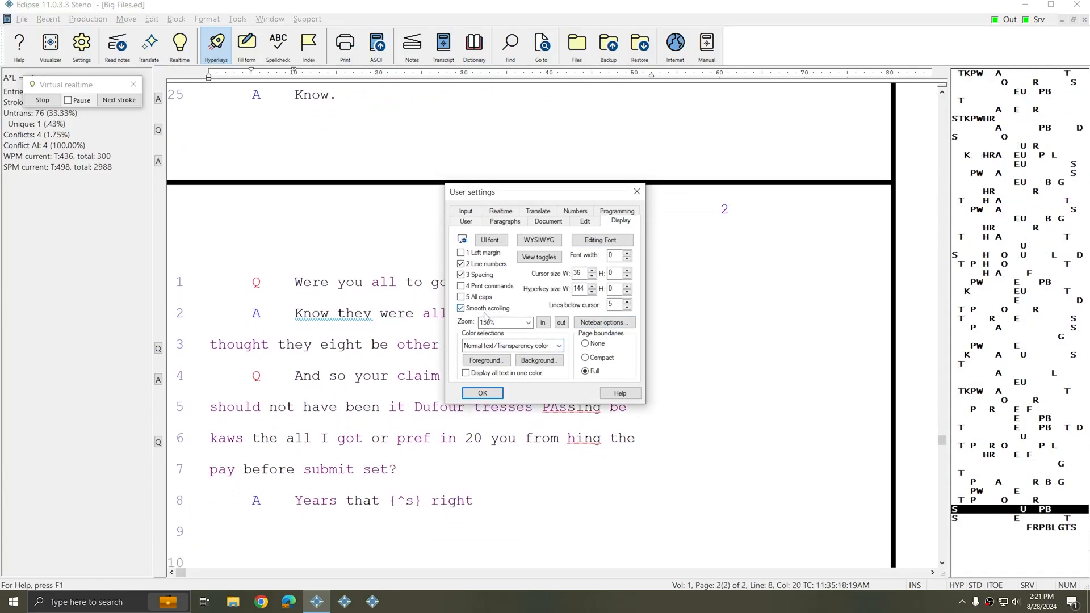
pyautogui.click(482, 393)
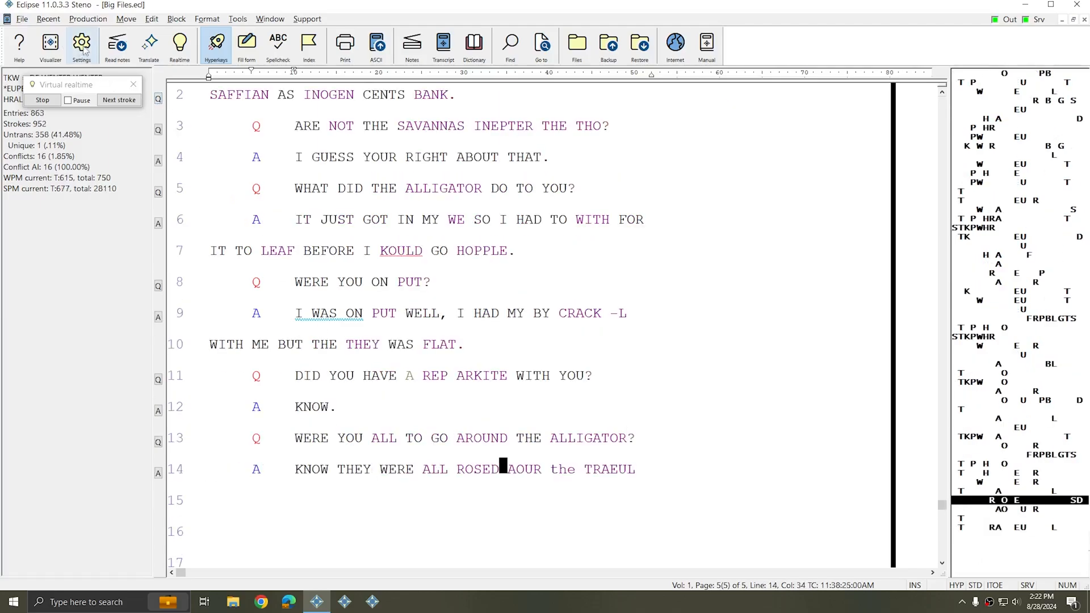
# Untick Smooth scrolling in the Display settings while the live transcript reaches page 7.
pyautogui.click(80, 42)
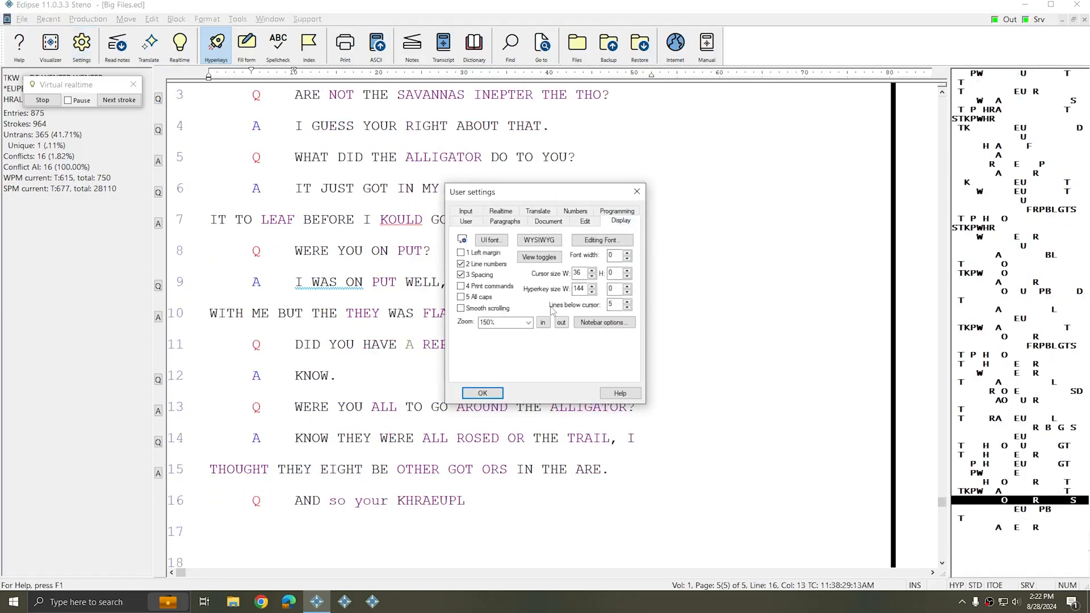
pyautogui.click(482, 393)
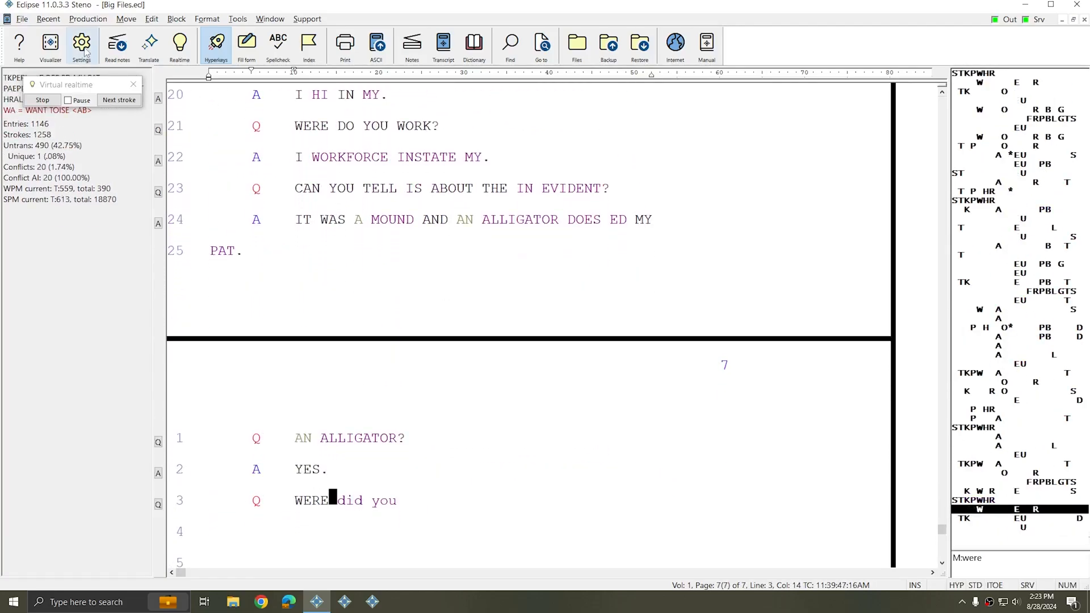
pyautogui.click(82, 41)
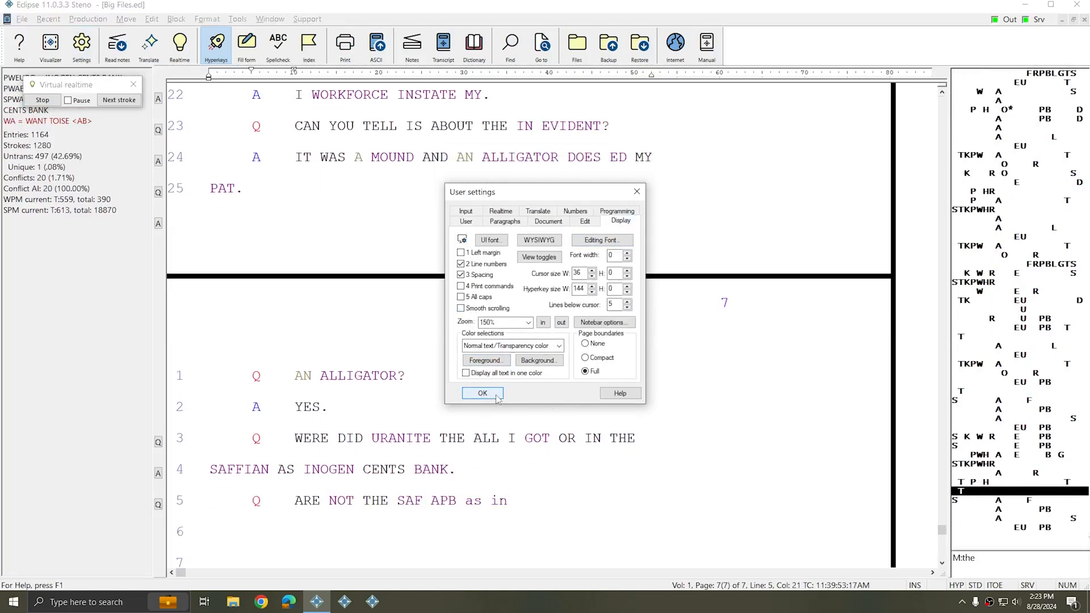
pyautogui.click(482, 392)
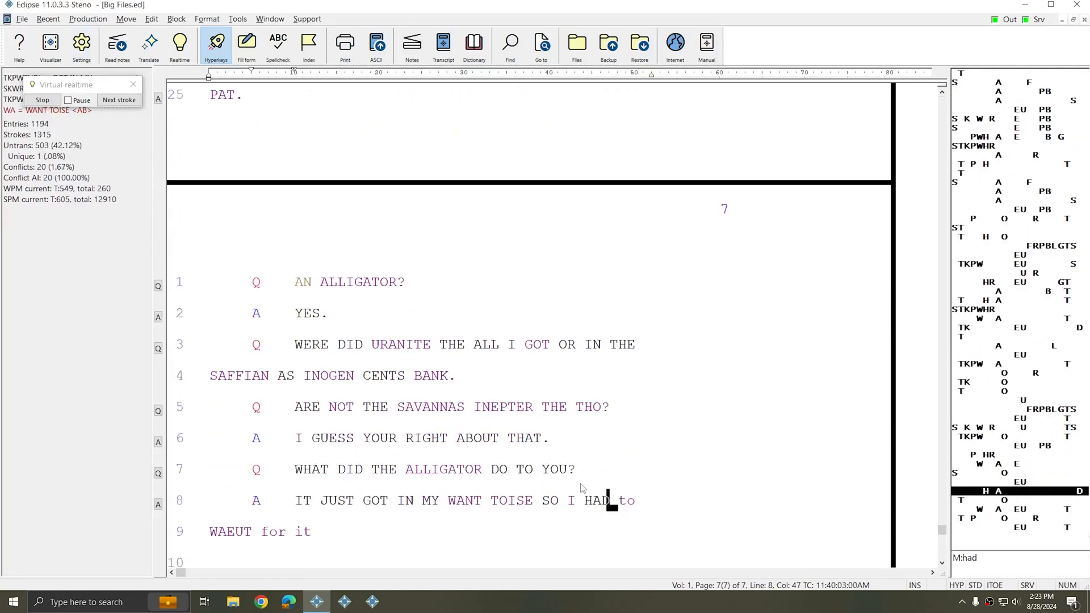